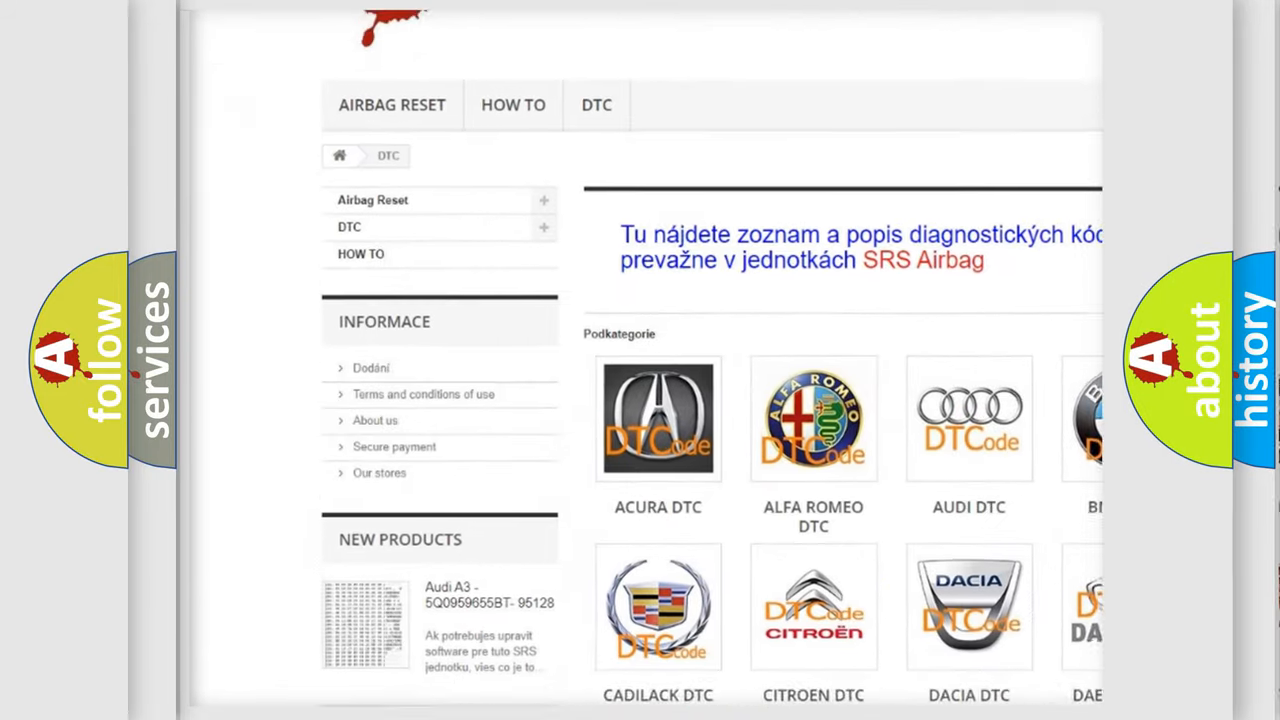
scroll(down, 3)
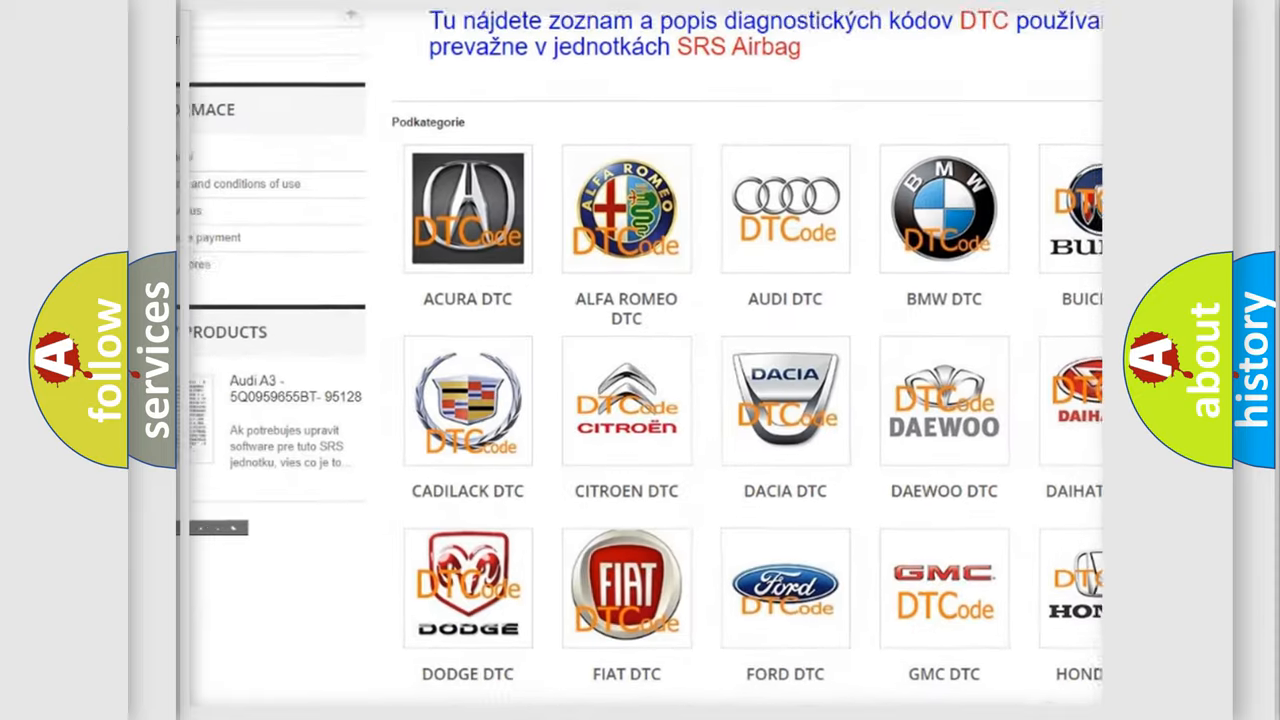
scroll(down, 3)
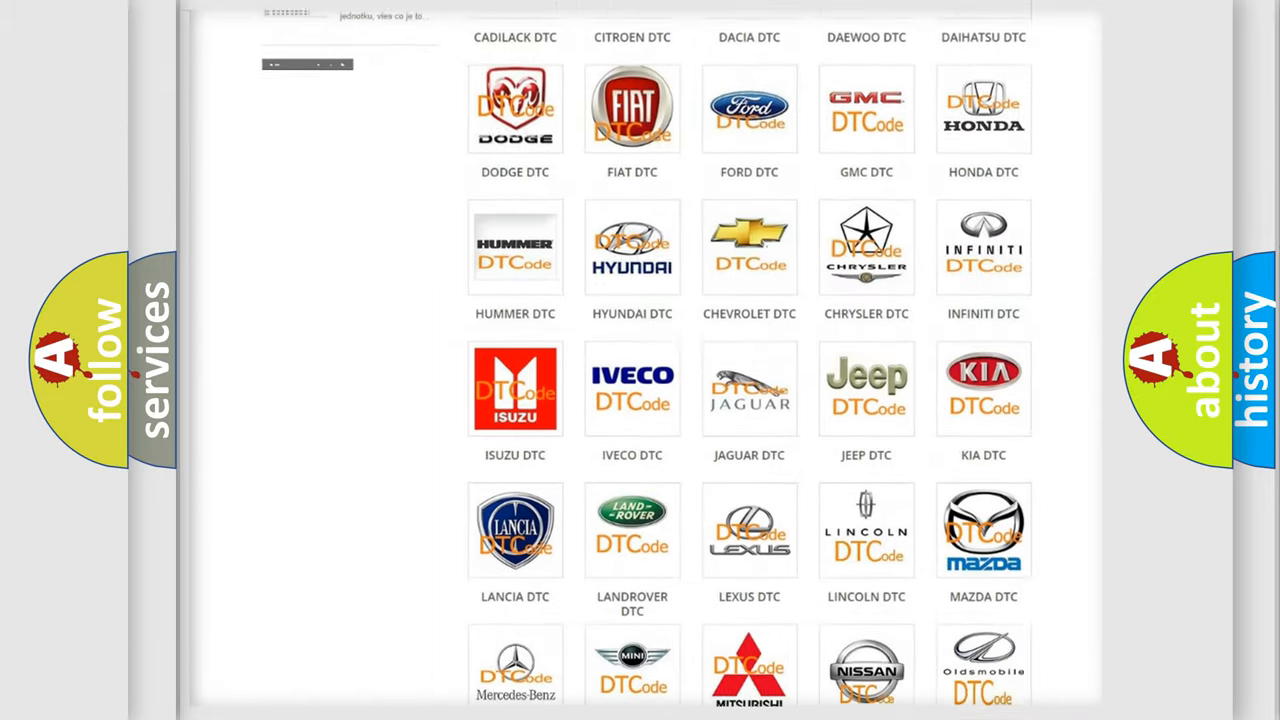
scroll(down, 3)
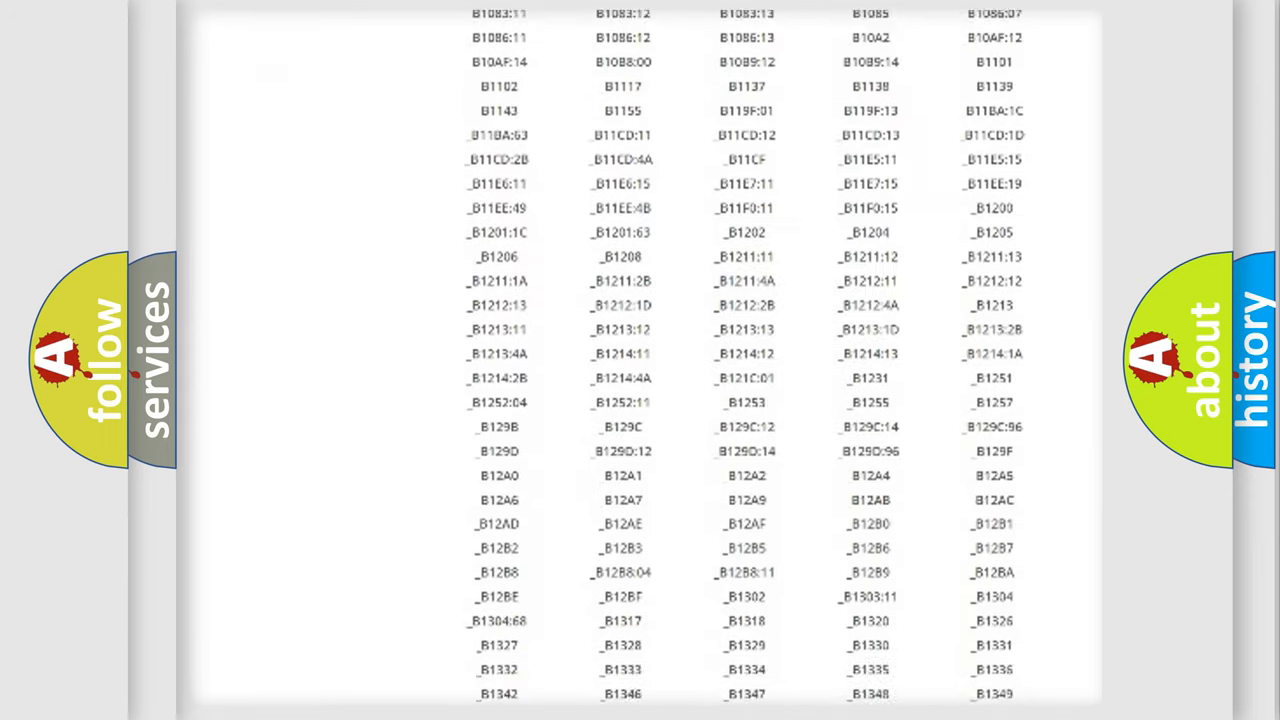
scroll(down, 3)
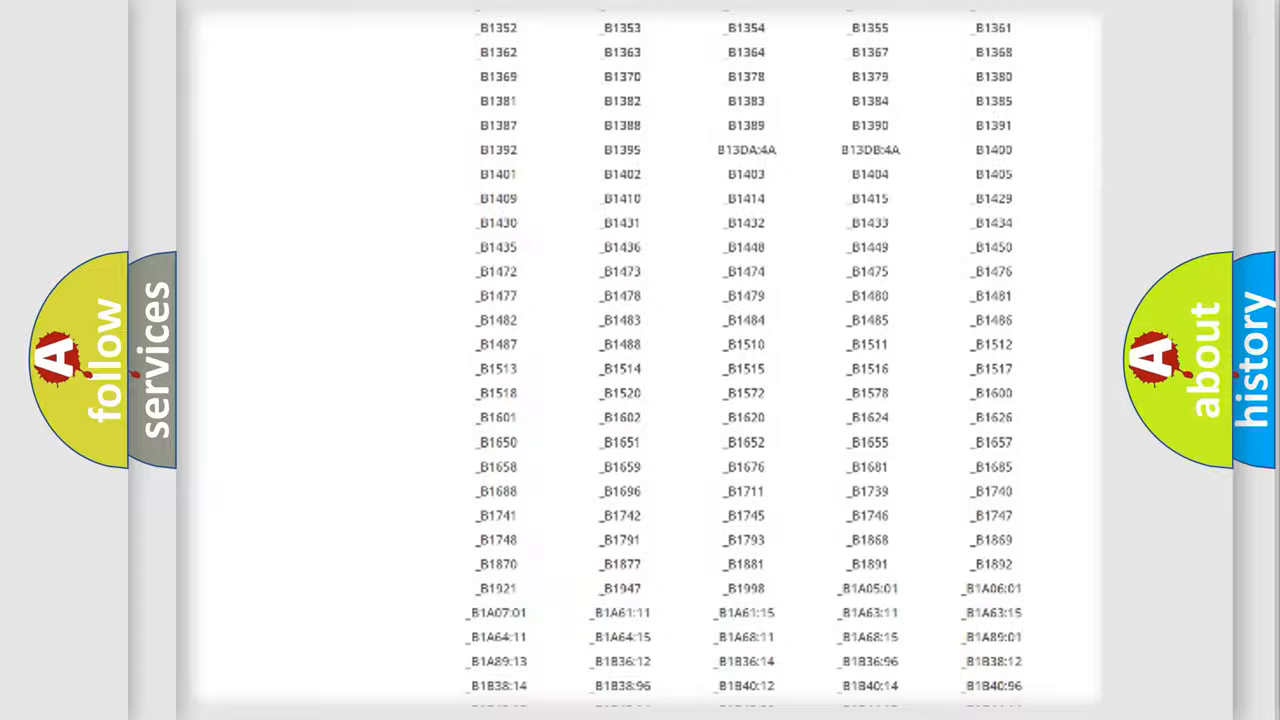